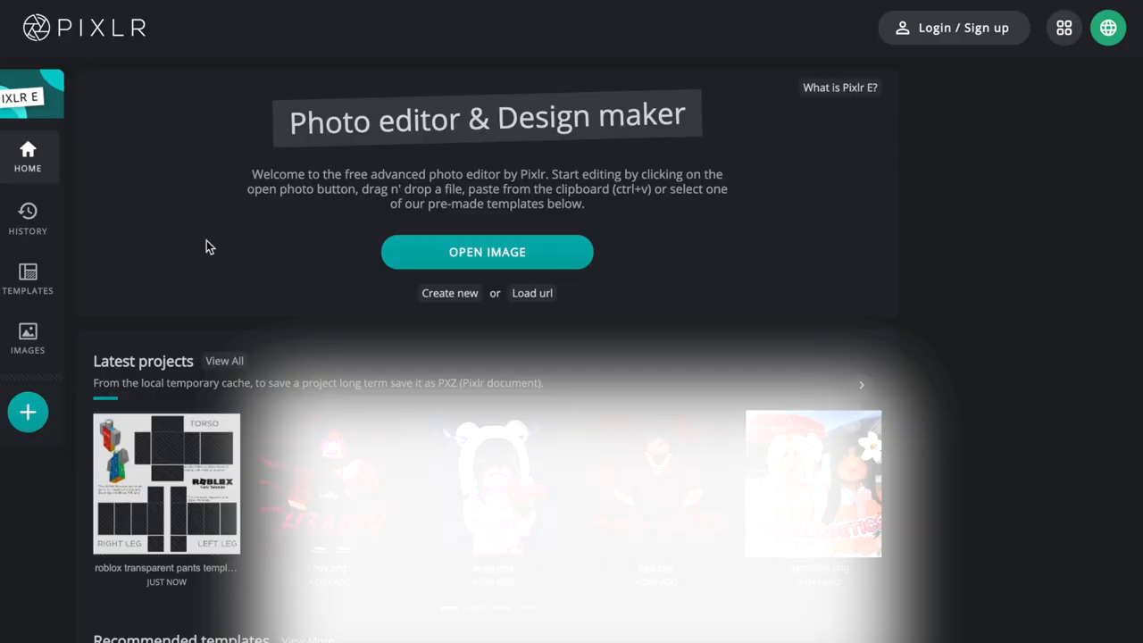
{"action": "mouse_move", "coordinate": [245, 236]}
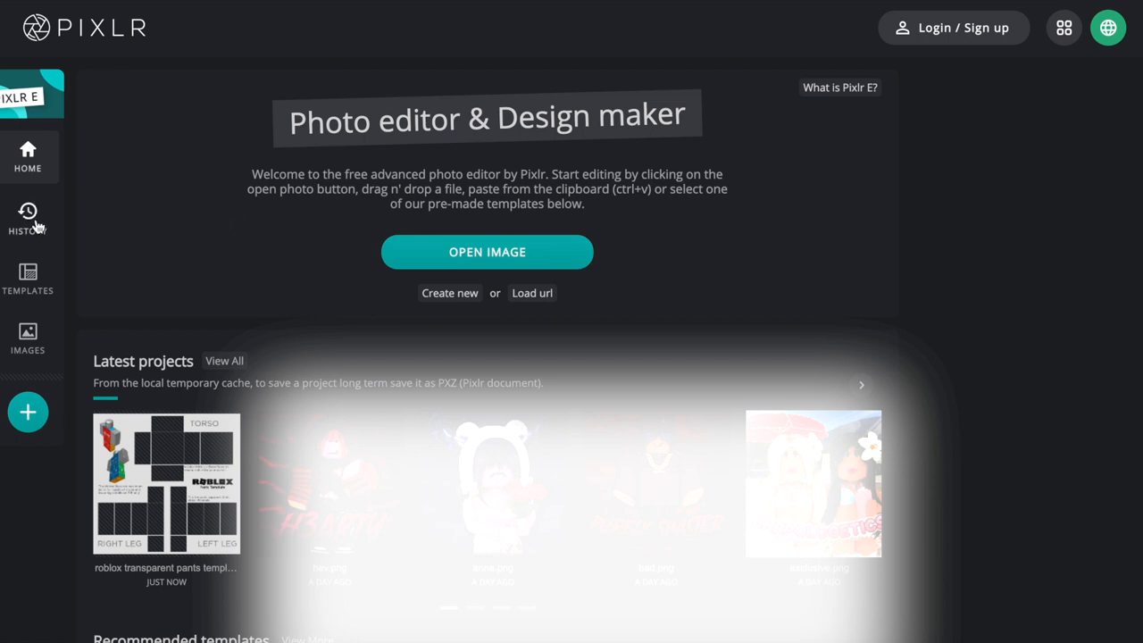
Step: Show the Templates gallery from the Pixlr E sidebar
{"action": "left_click", "coordinate": [28, 280]}
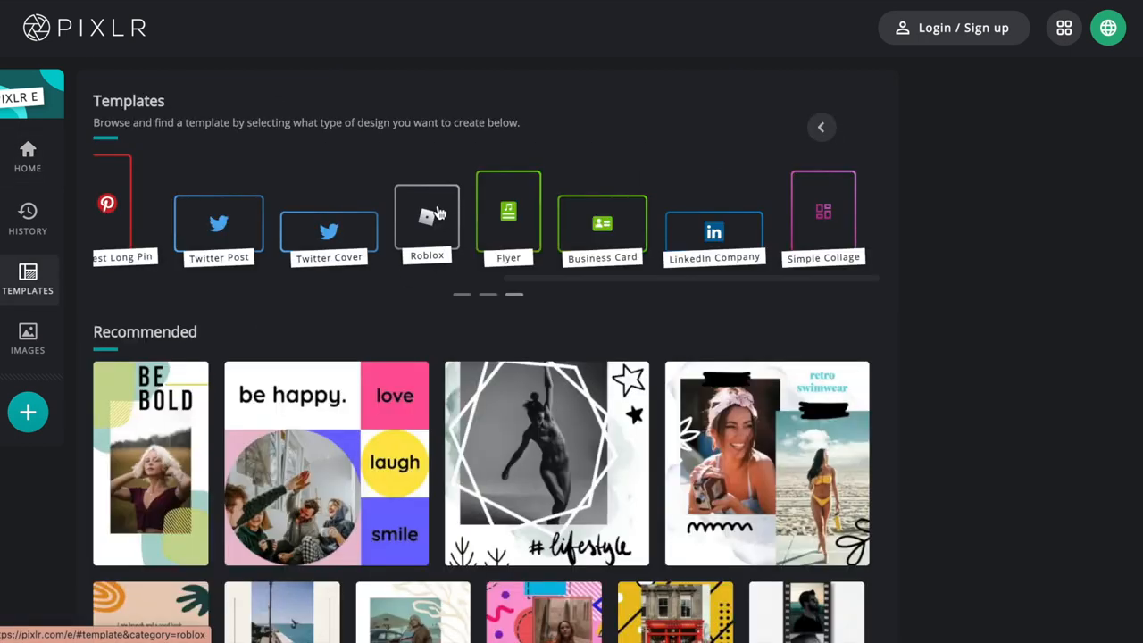
Step: Browse the Roblox Clothes category and choose the Roblox Transparent Pants Template
{"action": "left_click", "coordinate": [426, 221]}
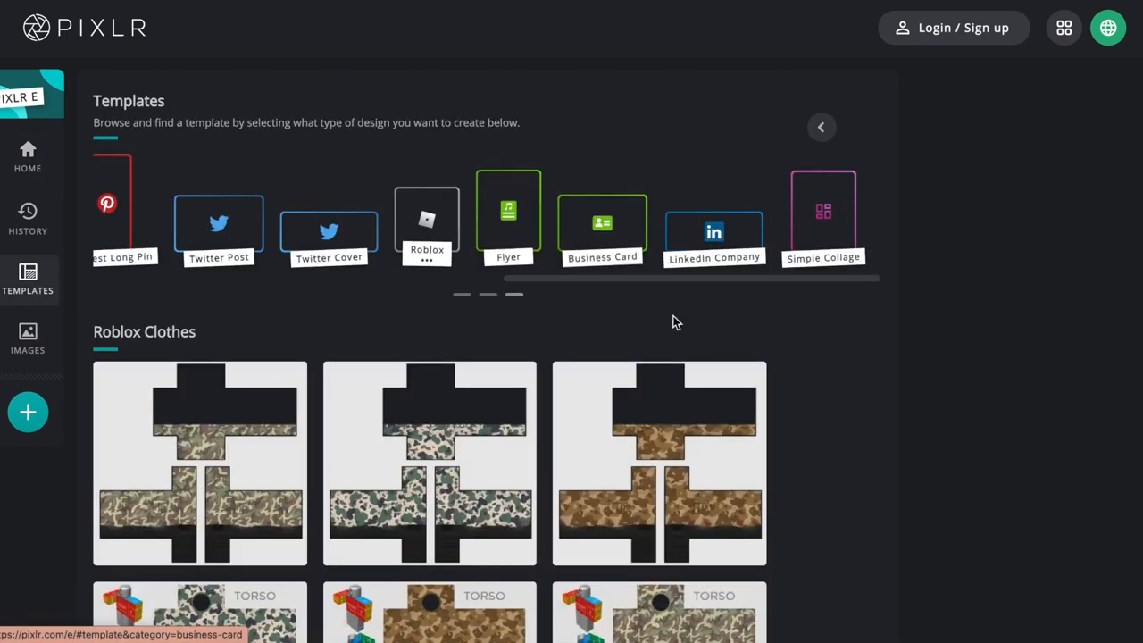
{"action": "scroll", "scroll_direction": "down", "scroll_amount": 3}
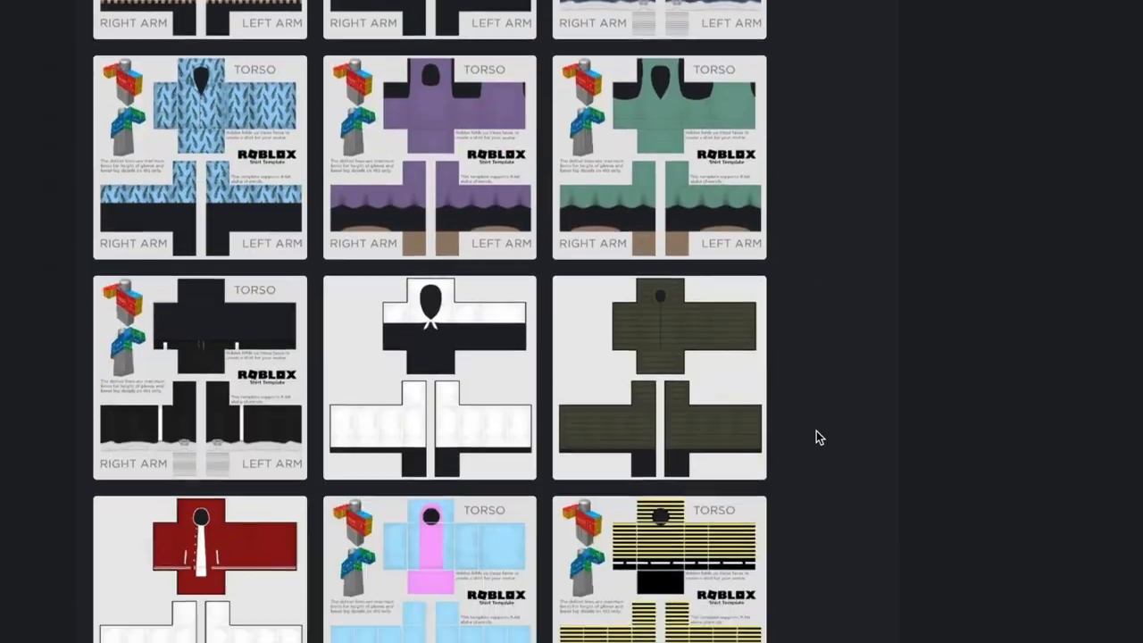
{"action": "scroll", "scroll_direction": "down", "scroll_amount": 3}
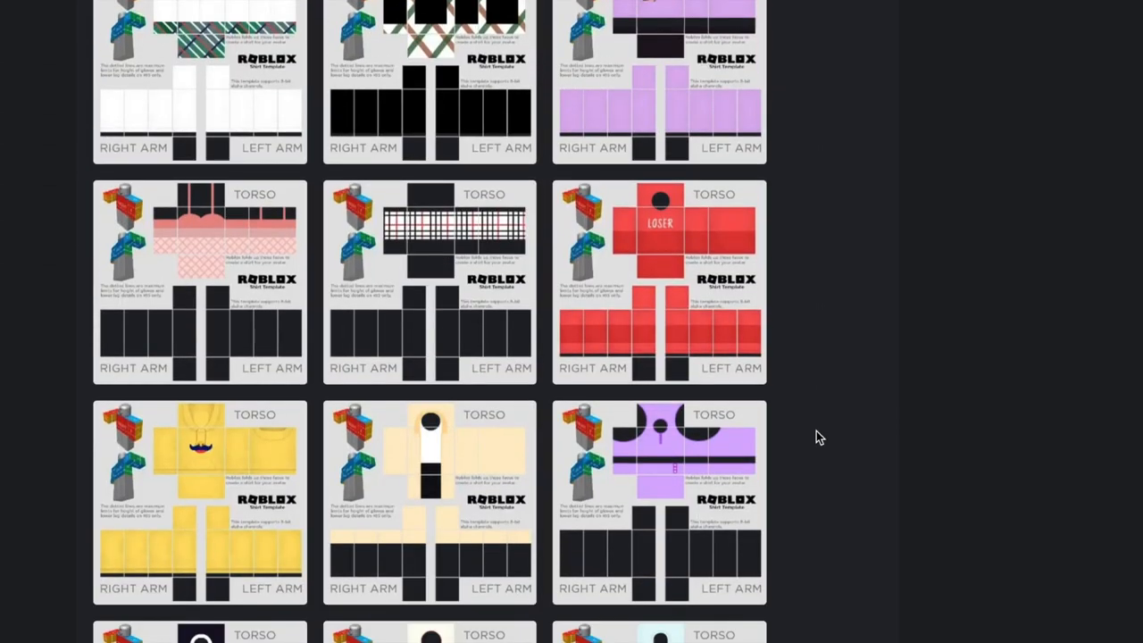
{"action": "scroll", "scroll_direction": "down", "scroll_amount": 3}
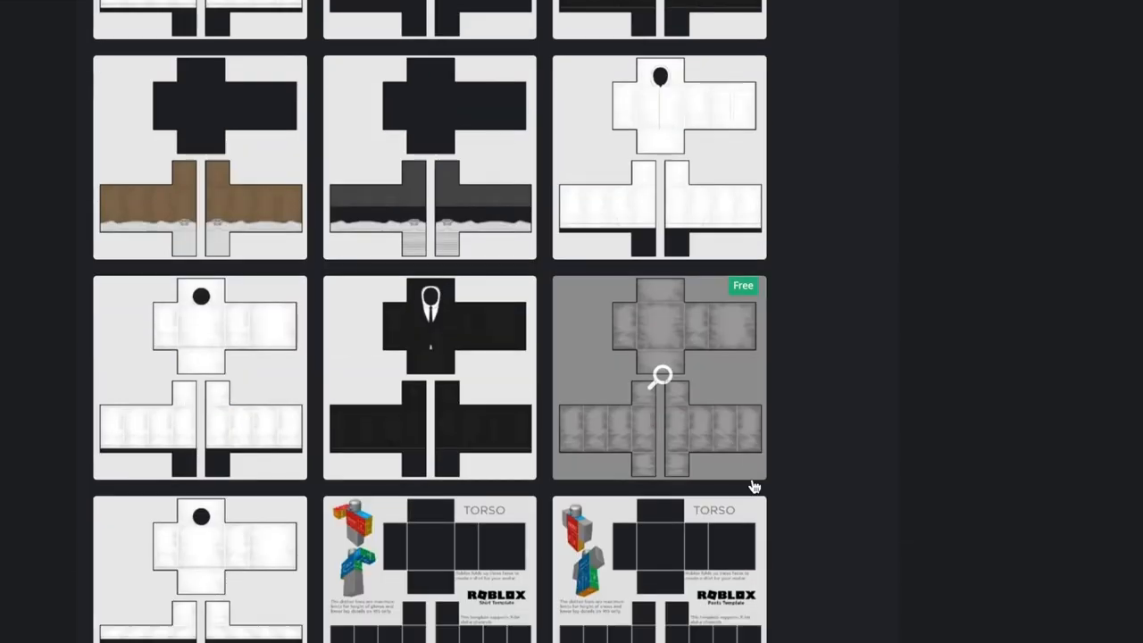
{"action": "scroll", "scroll_direction": "down", "scroll_amount": 3}
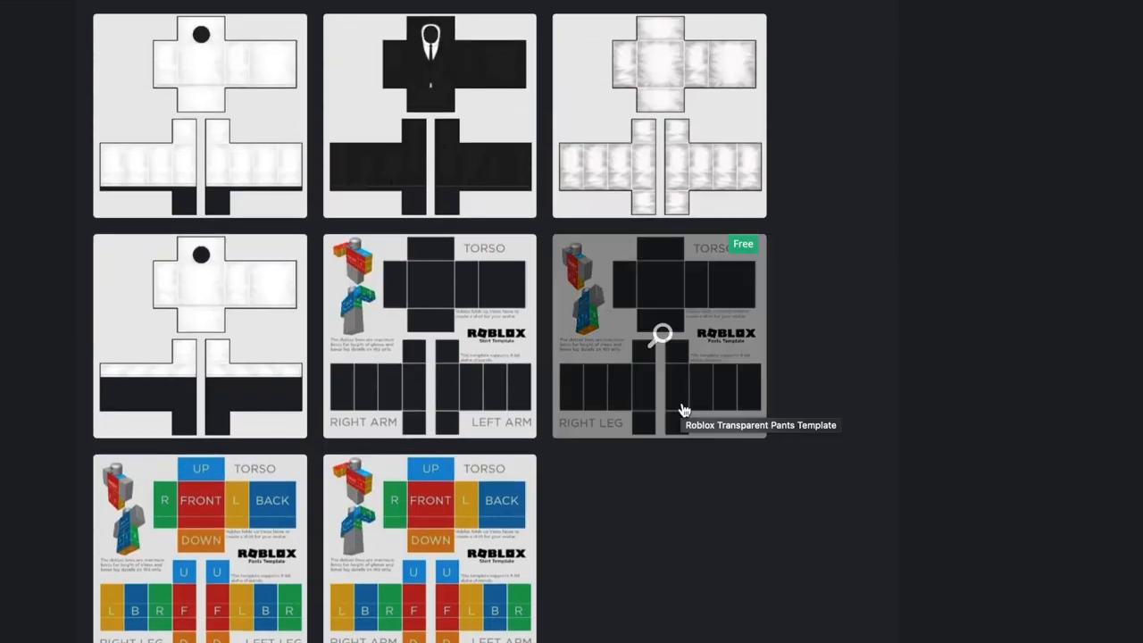
{"action": "left_click", "coordinate": [660, 335]}
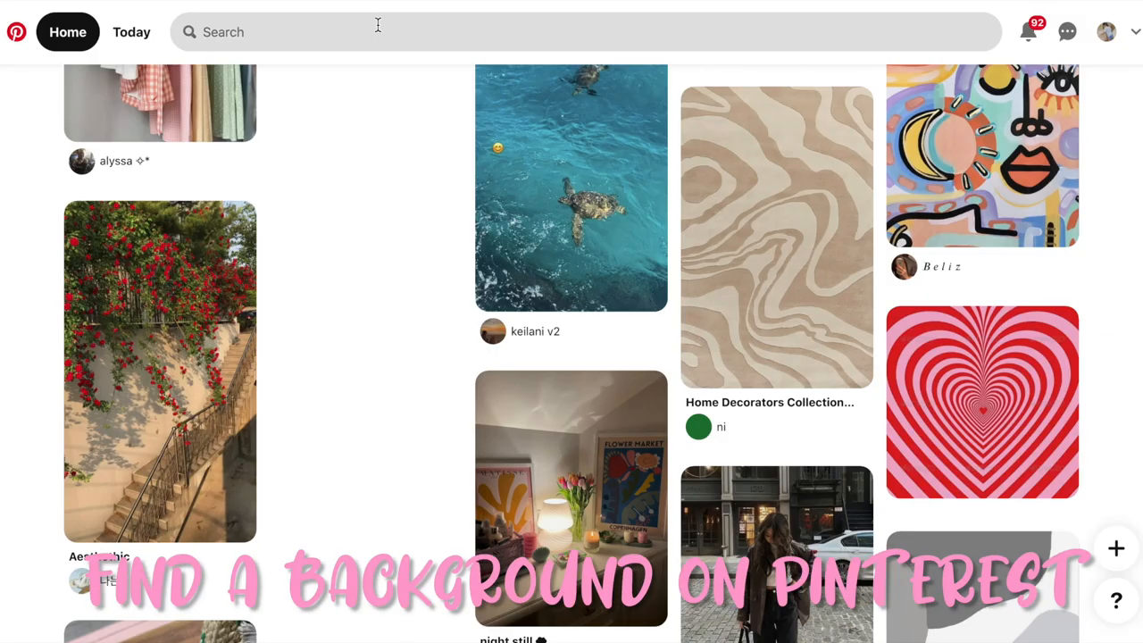
{"action": "scroll", "scroll_direction": "down", "scroll_amount": 3}
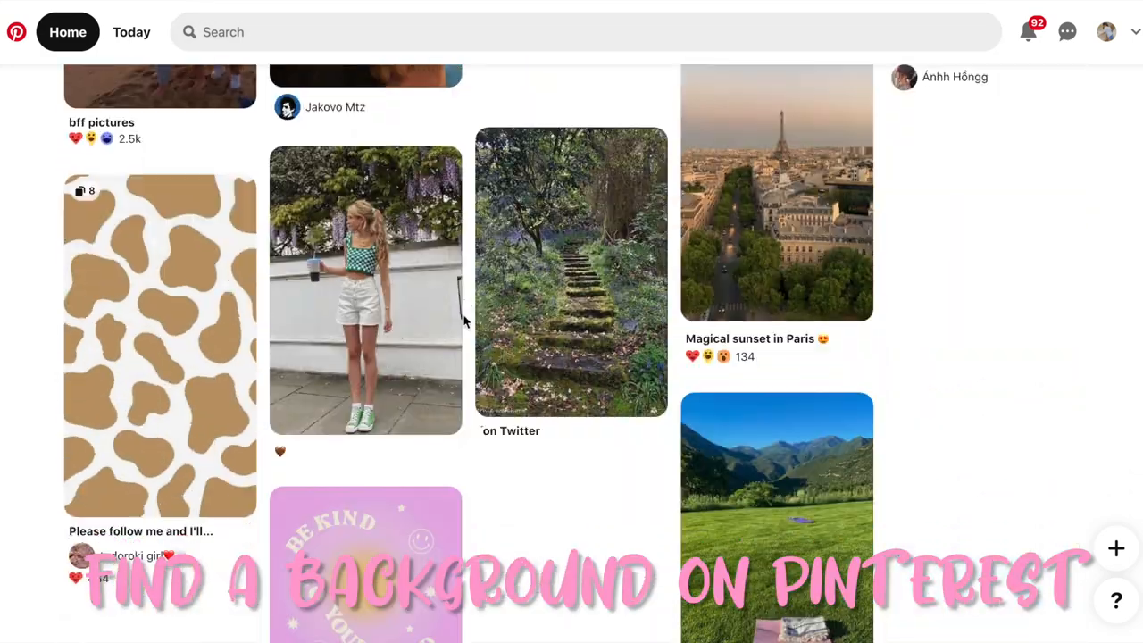
{"action": "scroll", "scroll_direction": "down", "scroll_amount": 3}
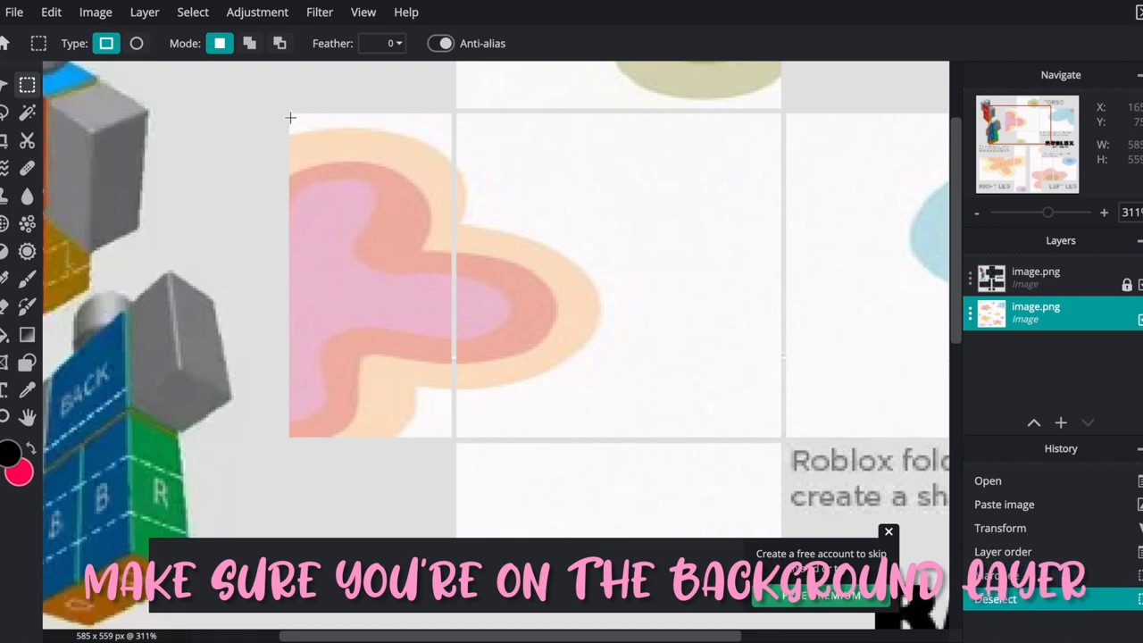
Step: Marquee-select a clothing panel area to clear it from the flower background
{"action": "left_click_drag", "start_coordinate": [290, 117], "coordinate": [454, 437]}
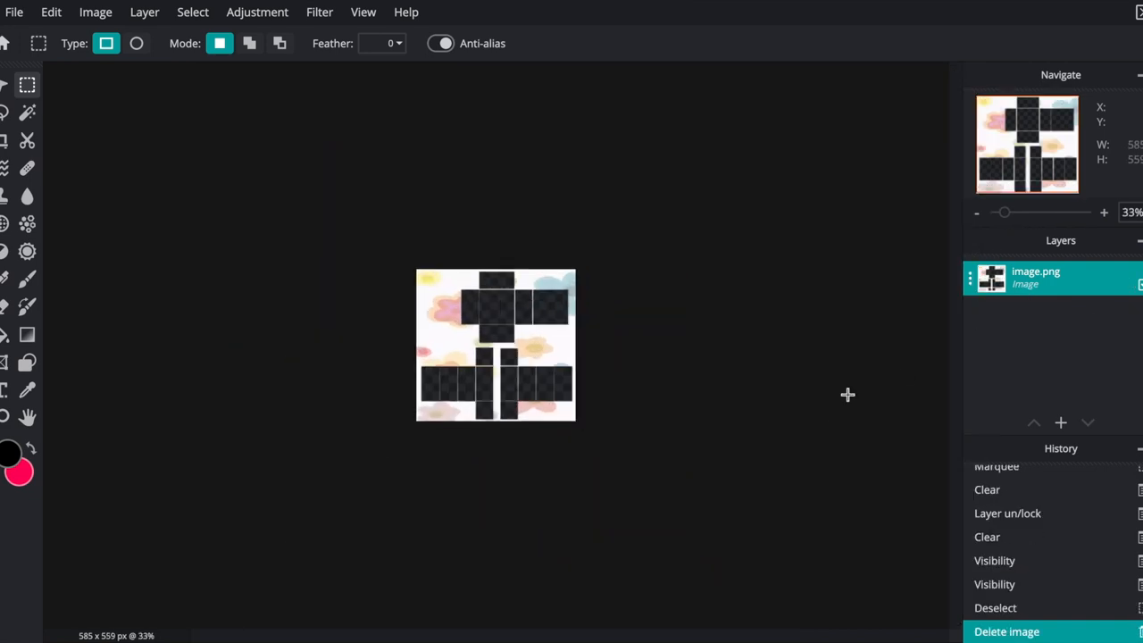
Step: Add the name text 'priscxiia' and give it a new colour
{"action": "type", "text": "priscxiia.."}
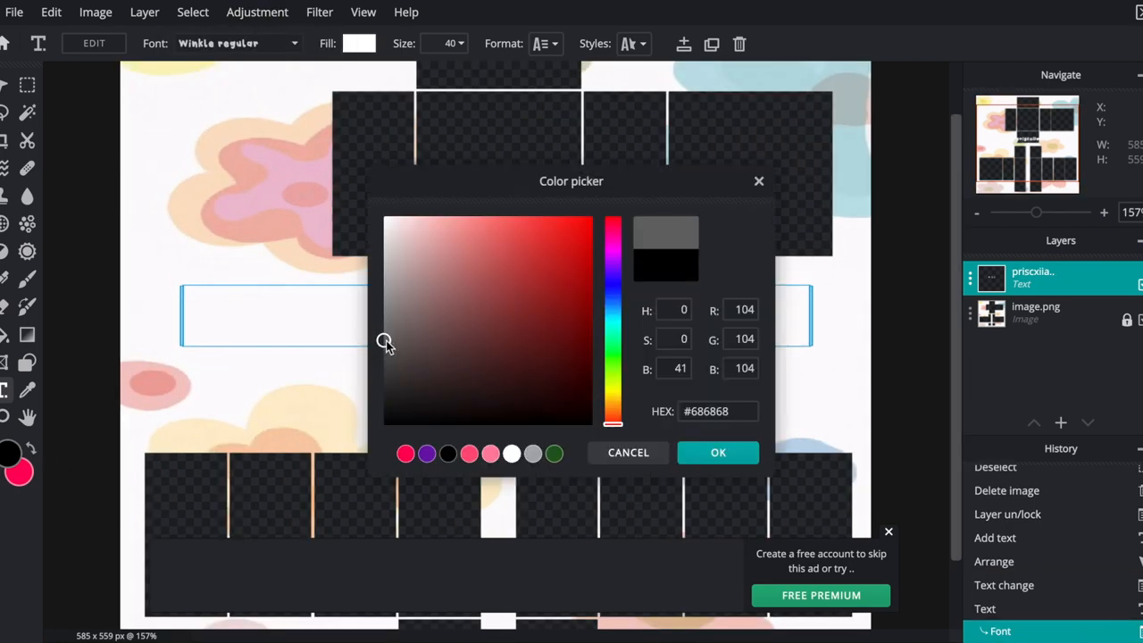
{"action": "left_click", "coordinate": [718, 451]}
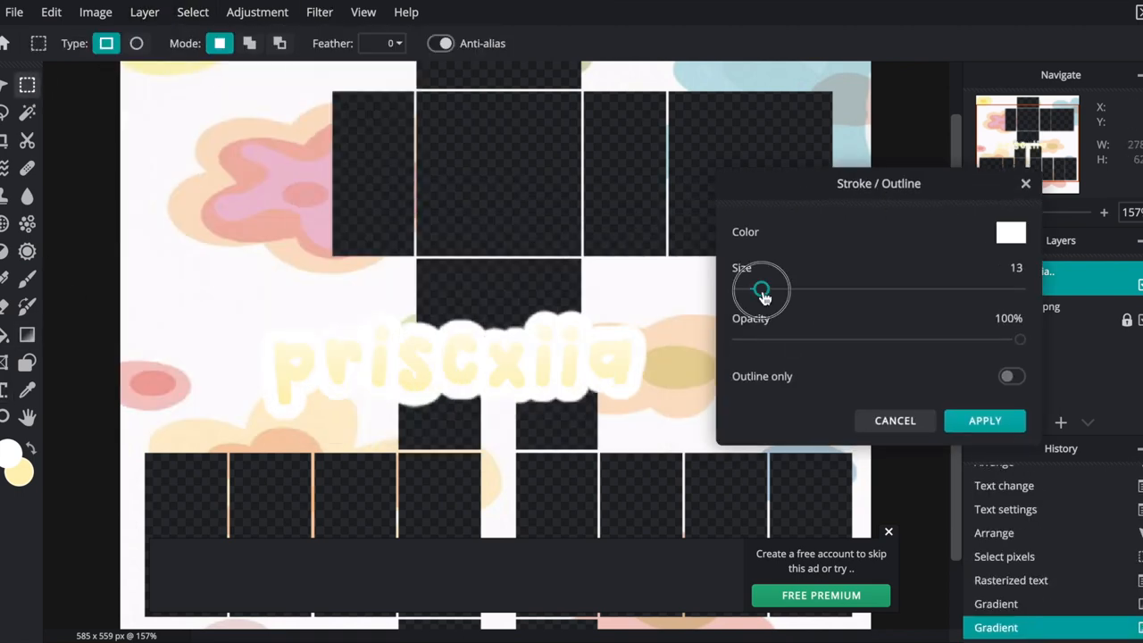
Step: Give the name a thickness-13 pale yellow outline glow and rasterize the 'DO NOT STEAL' text
{"action": "left_click", "coordinate": [1011, 232]}
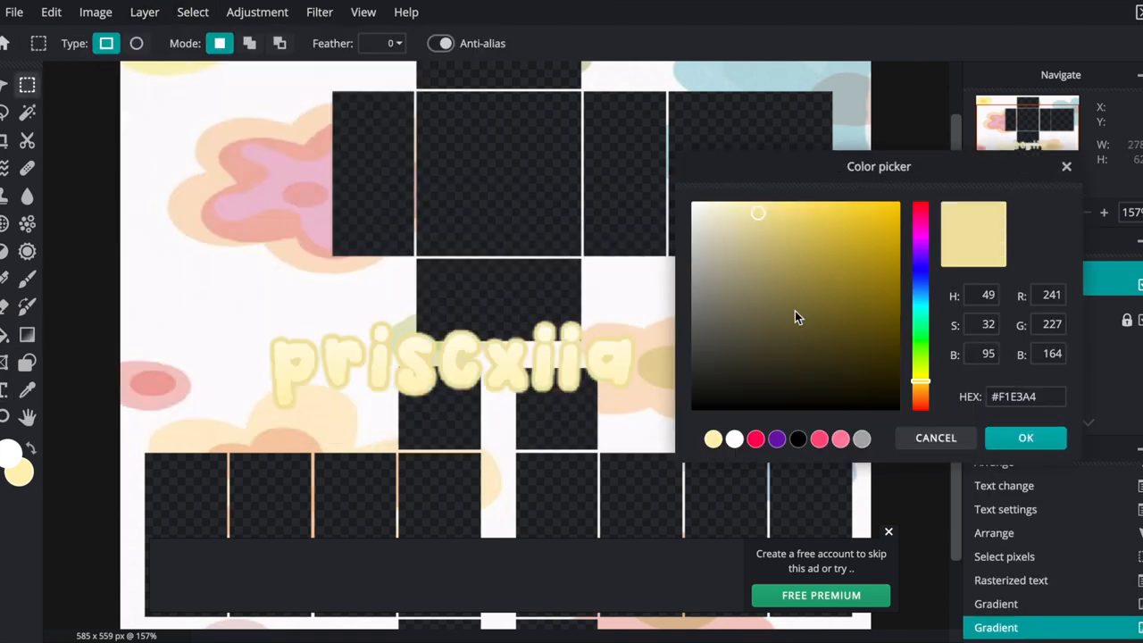
{"action": "left_click", "coordinate": [1026, 437]}
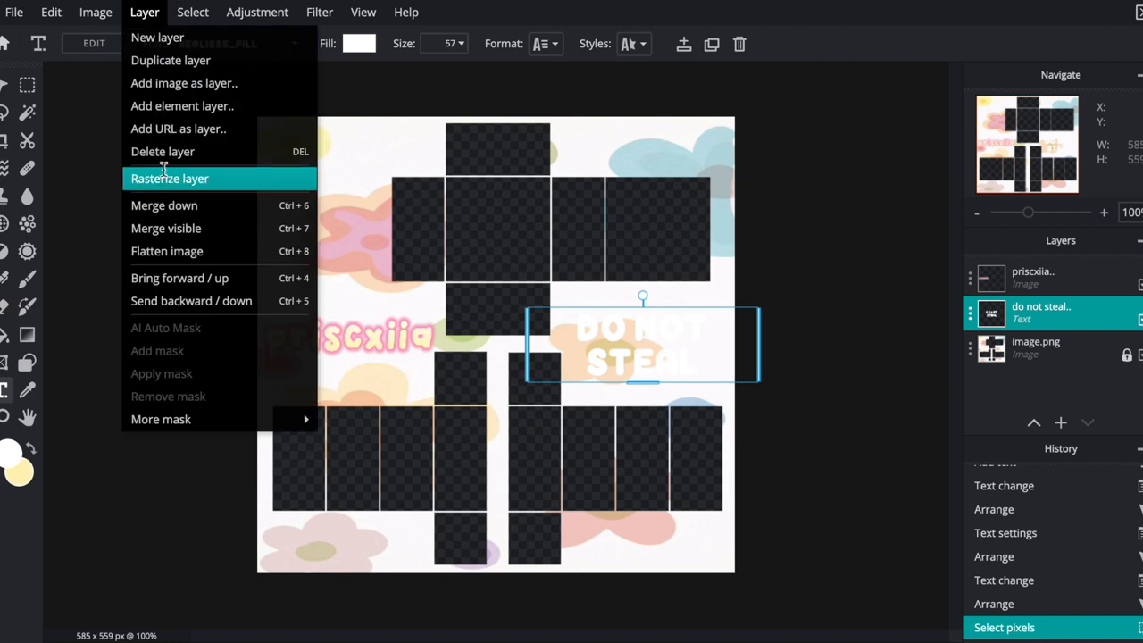
{"action": "left_click", "coordinate": [170, 178]}
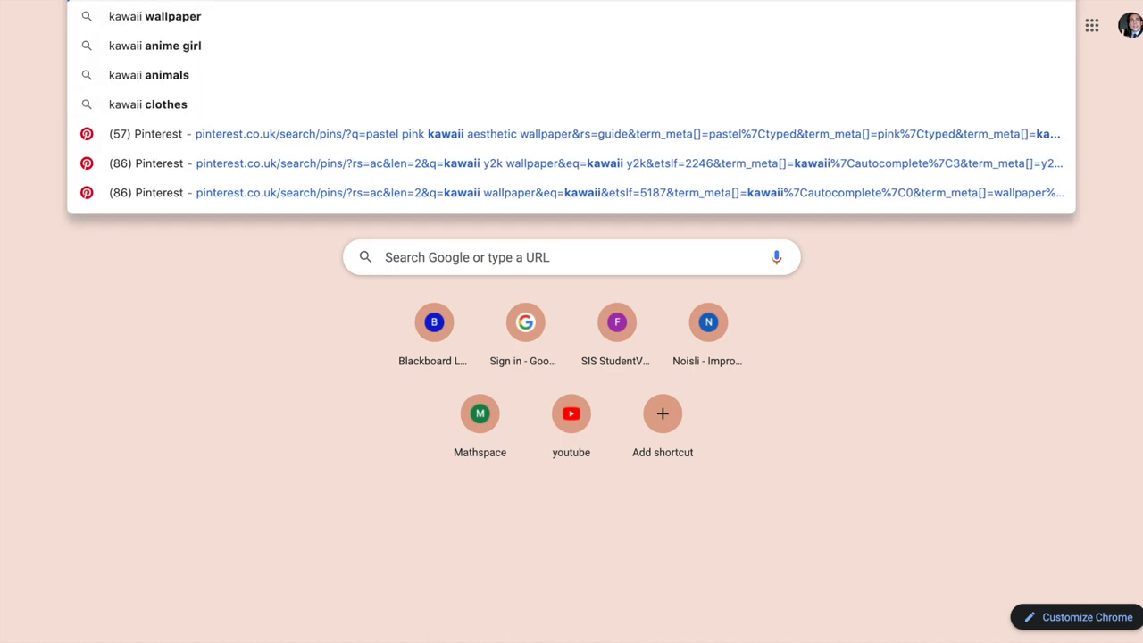
Step: Search Google Images for 'kawaii pngs' filtered to transparent images
{"action": "type", "text": "kawaii pngs"}
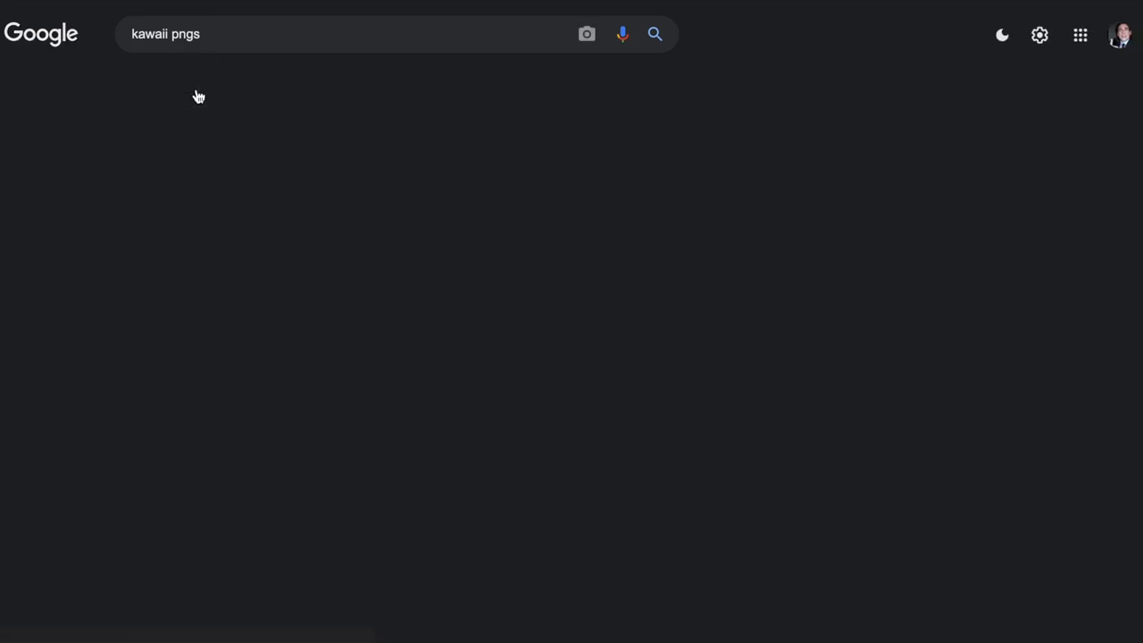
{"action": "key", "text": "Enter"}
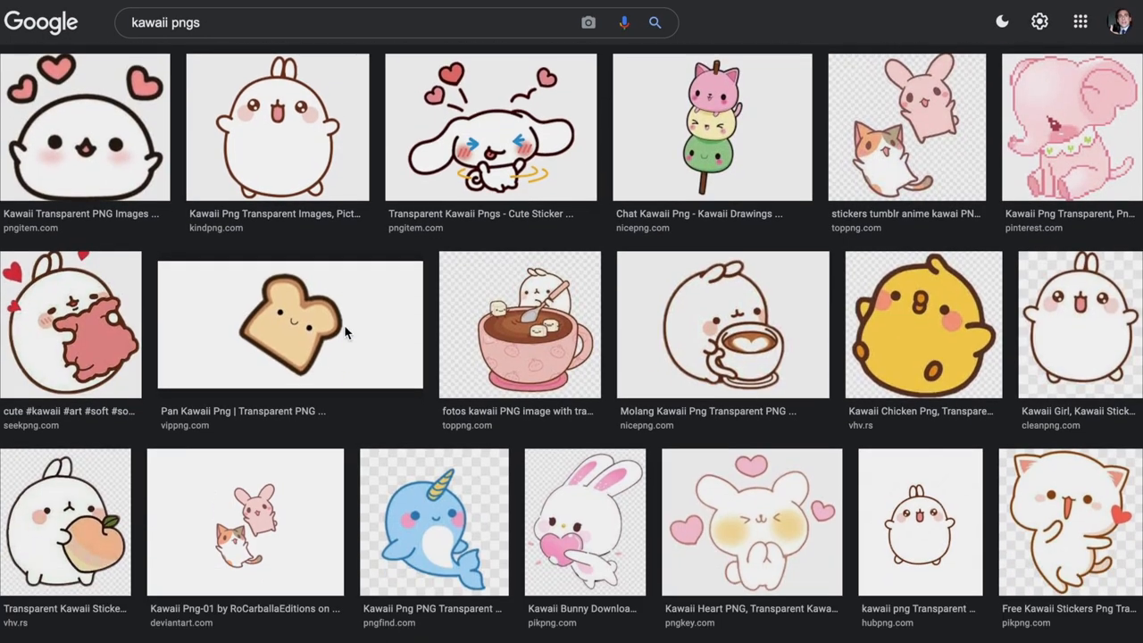
{"action": "scroll", "scroll_direction": "down", "scroll_amount": 3}
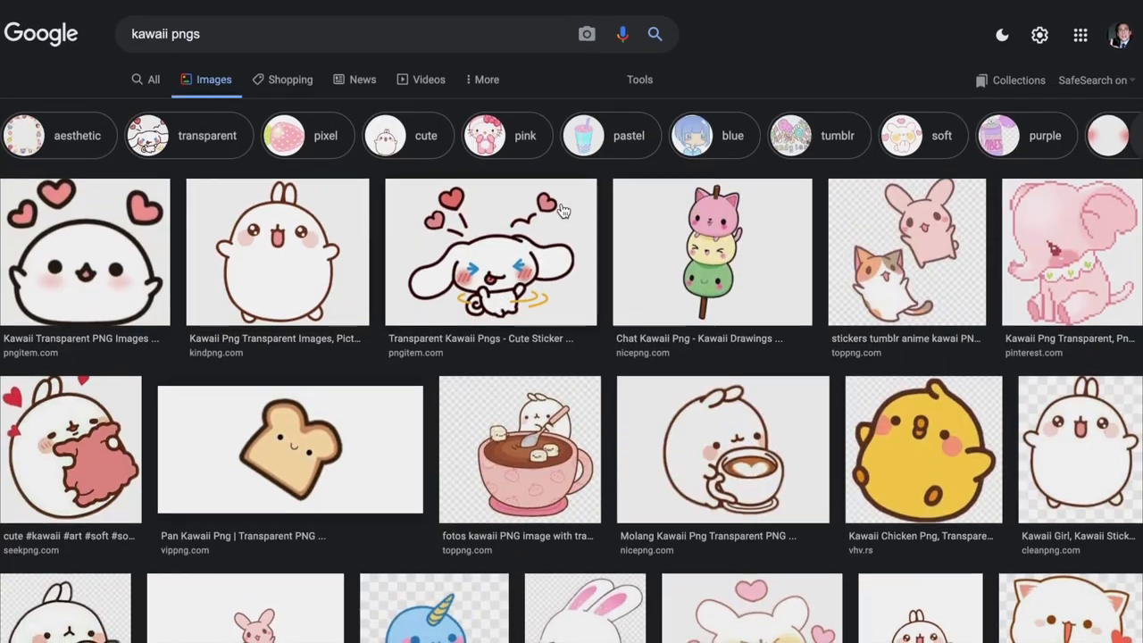
{"action": "left_click", "coordinate": [639, 79]}
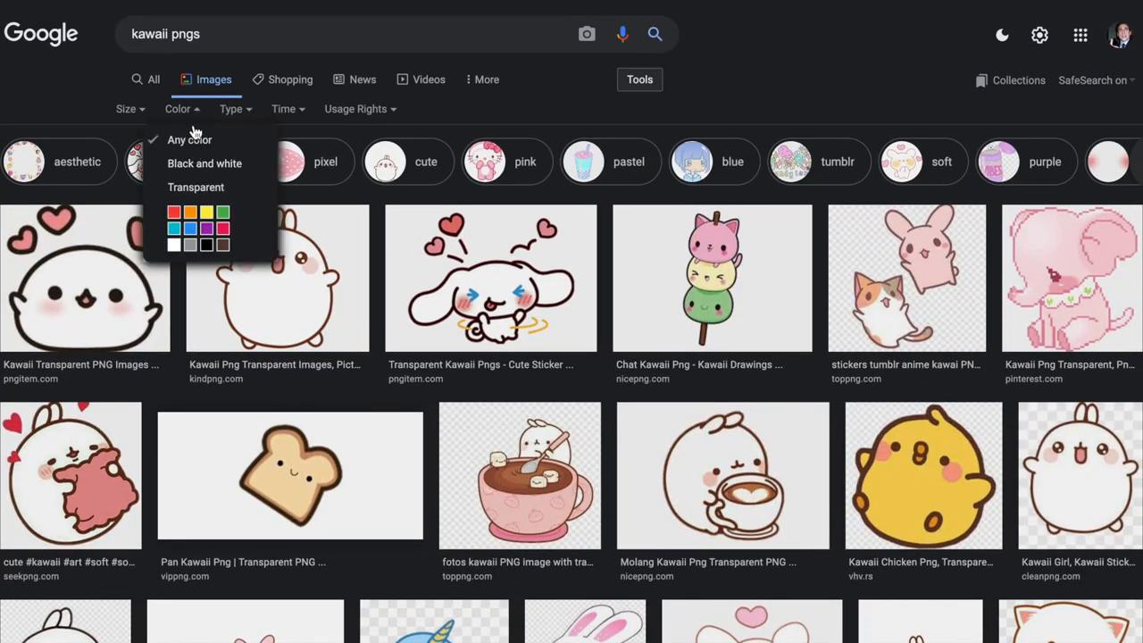
{"action": "left_click", "coordinate": [196, 186]}
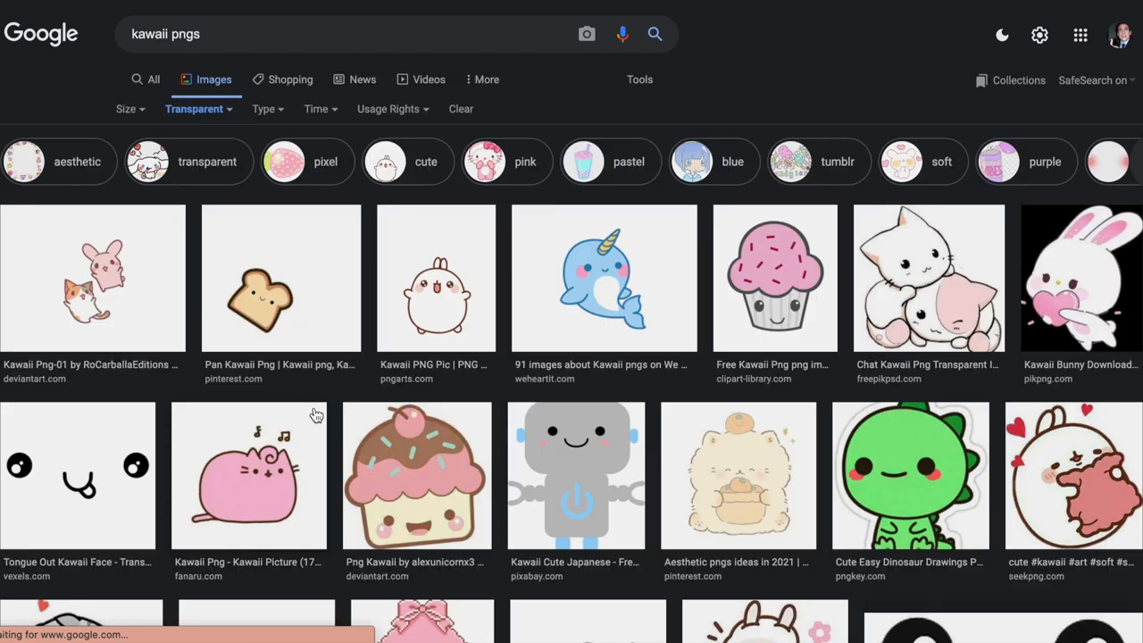
Step: Browse the transparent results and preview the smiling toast picture
{"action": "scroll", "scroll_direction": "down", "scroll_amount": 3}
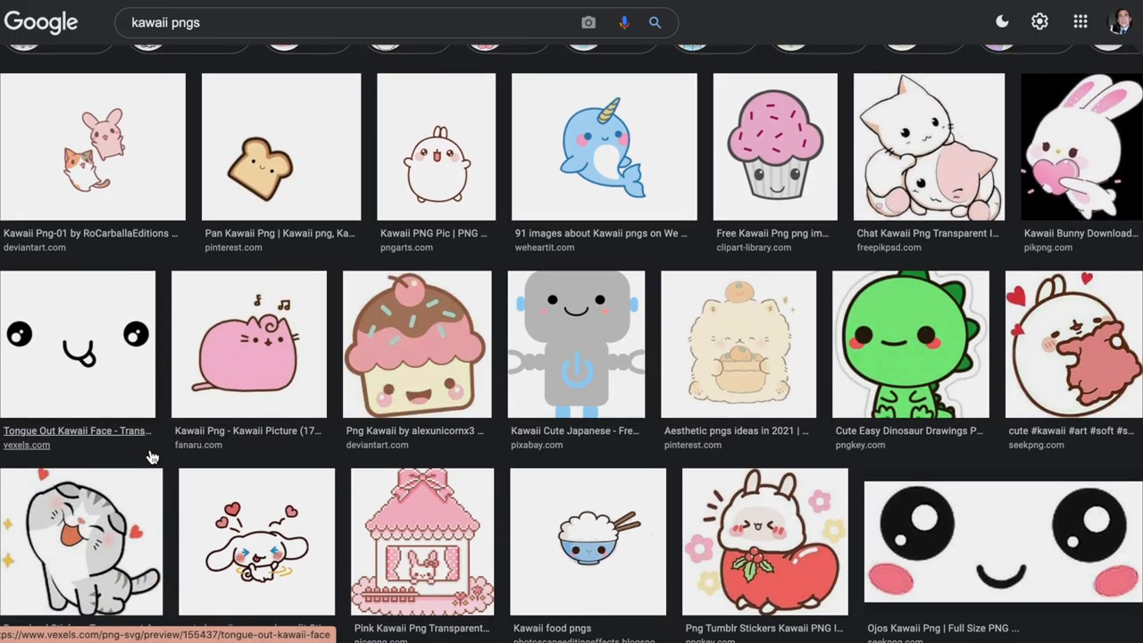
{"action": "scroll", "scroll_direction": "down", "scroll_amount": 3}
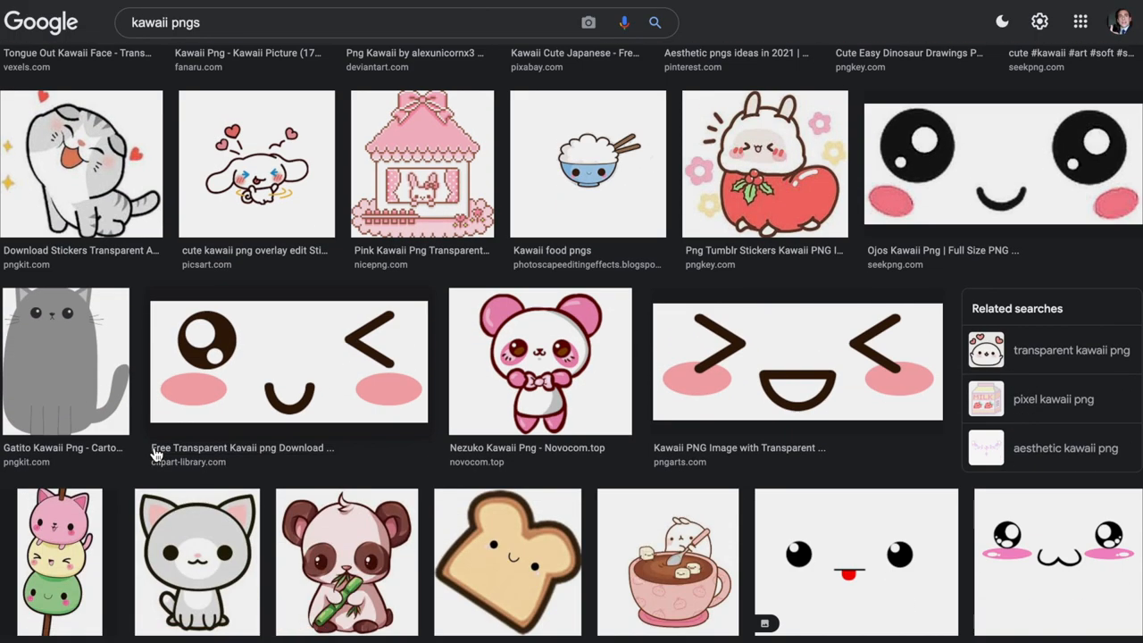
{"action": "left_click", "coordinate": [507, 561]}
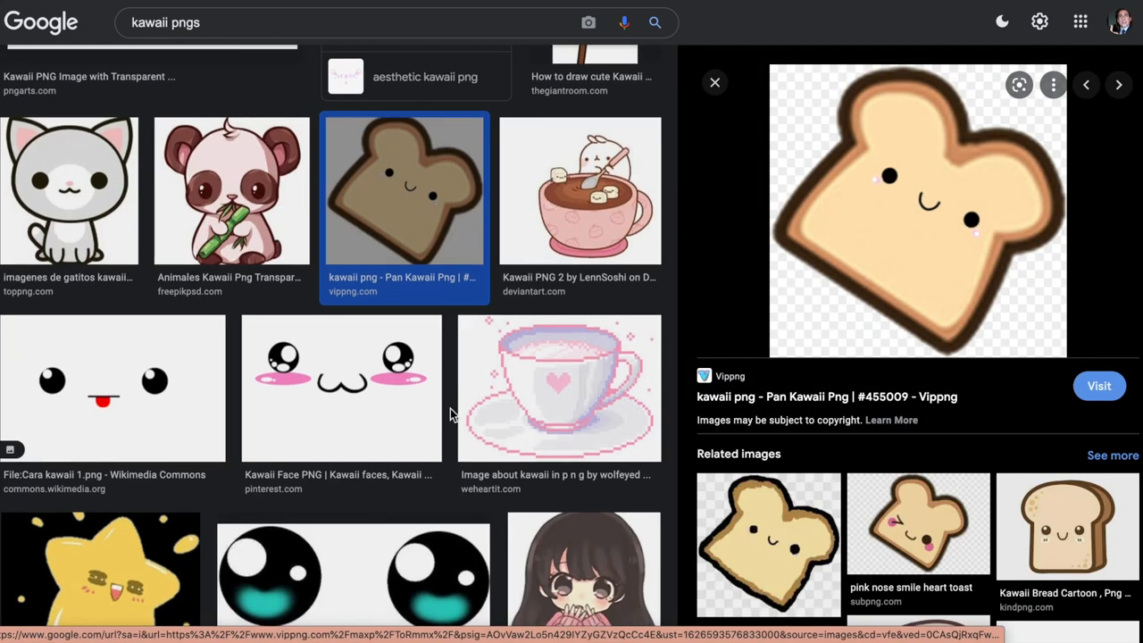
{"action": "scroll", "scroll_direction": "down", "scroll_amount": 3}
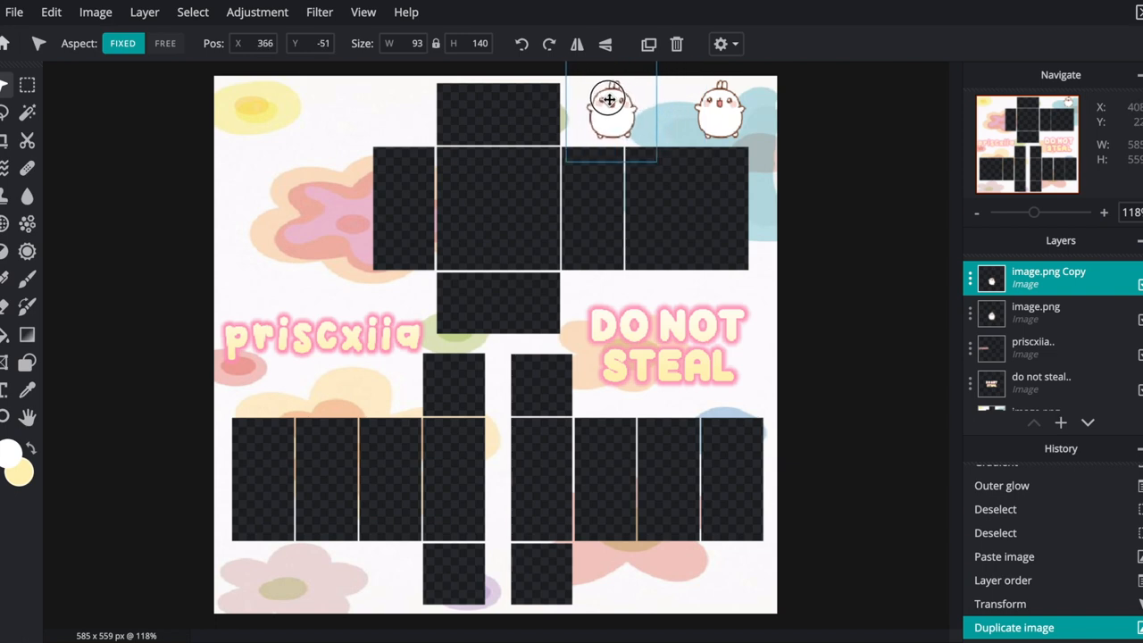
Step: Move the duplicated bunny sticker into place on the template
{"action": "left_click_drag", "start_coordinate": [608, 112], "coordinate": [732, 112]}
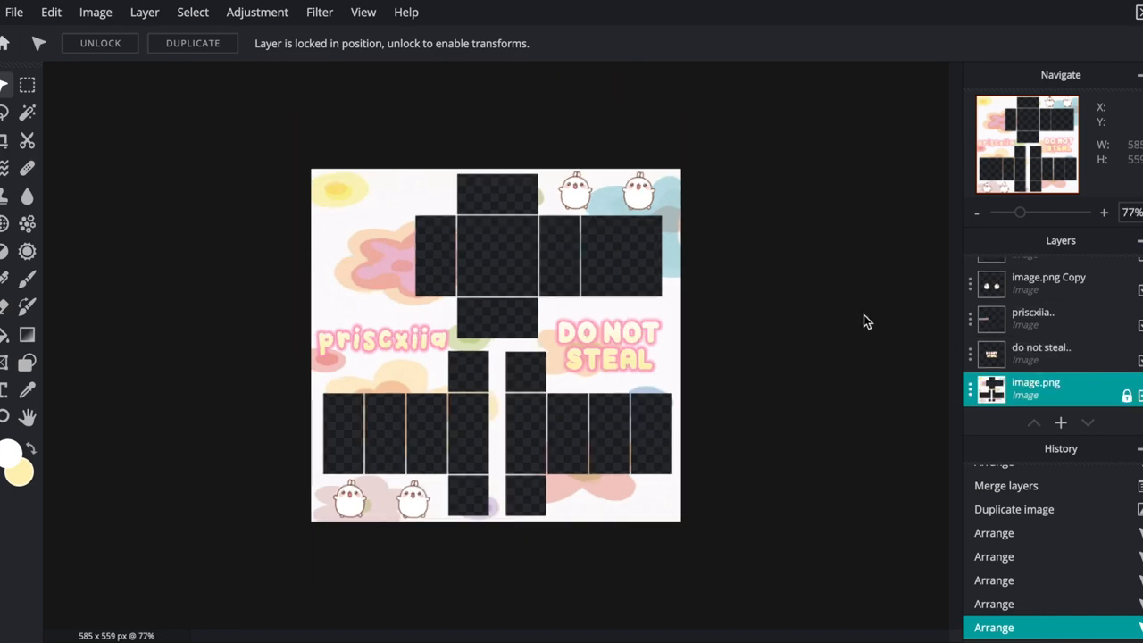
Step: Apply Vibrance to the flower background, then Hue & saturation with Saturation raised to 97
{"action": "left_click", "coordinate": [258, 11]}
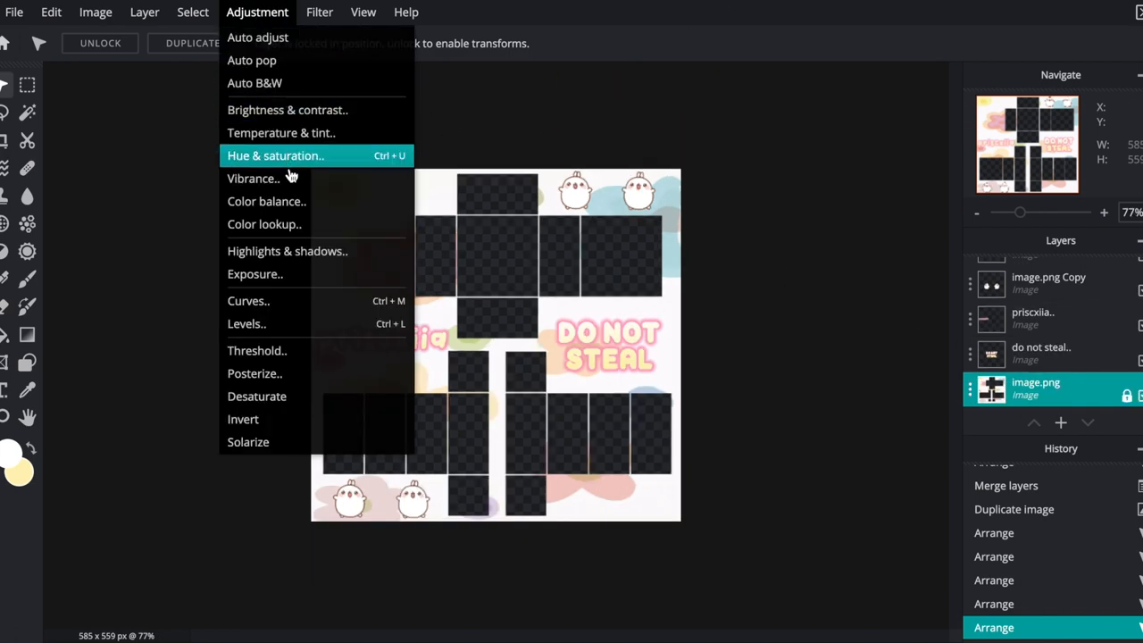
{"action": "left_click", "coordinate": [252, 178]}
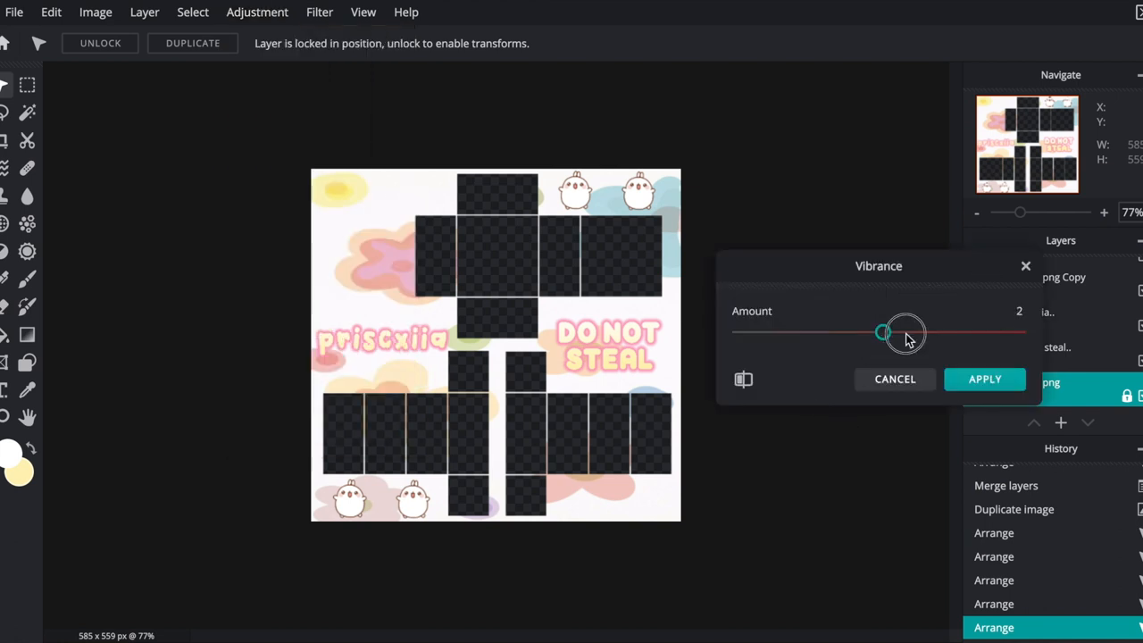
{"action": "left_click", "coordinate": [258, 12]}
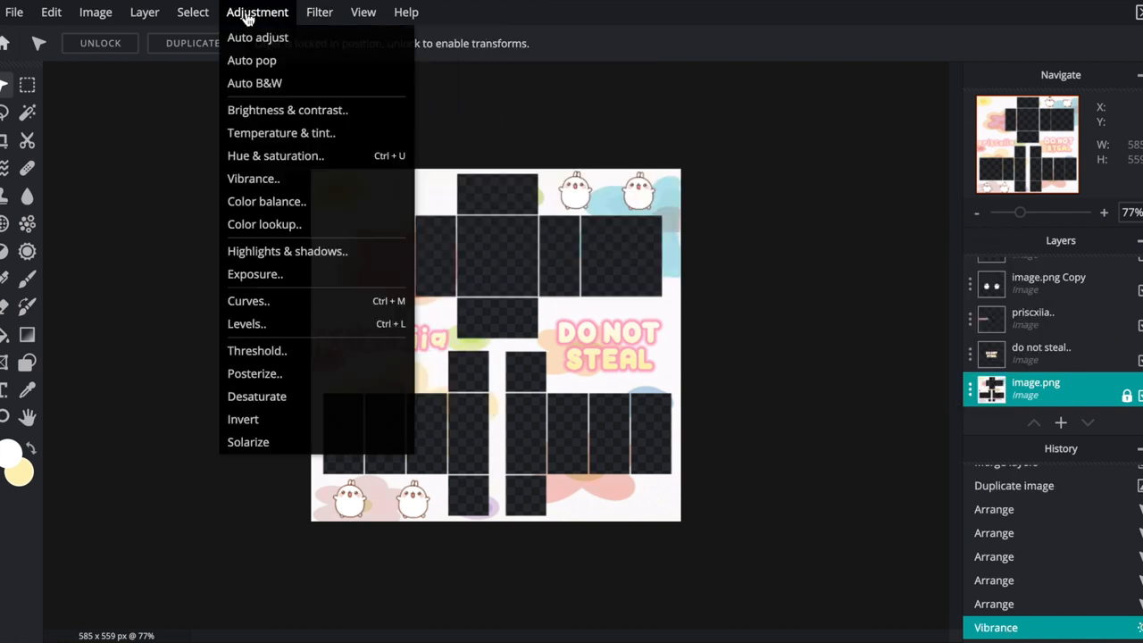
{"action": "left_click", "coordinate": [275, 155]}
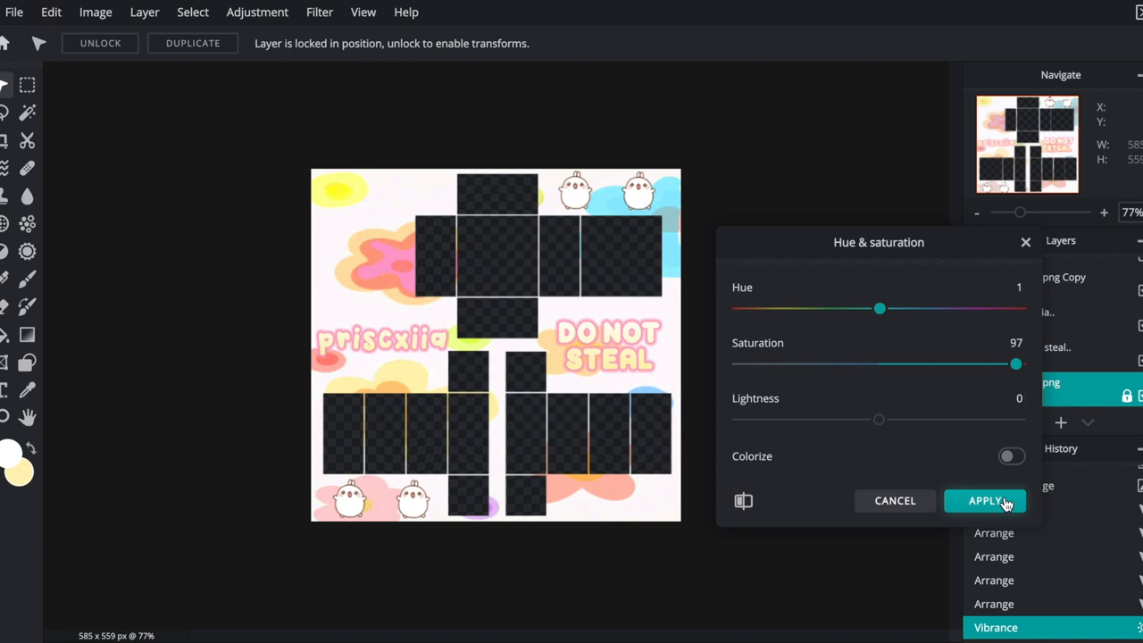
{"action": "left_click", "coordinate": [985, 500]}
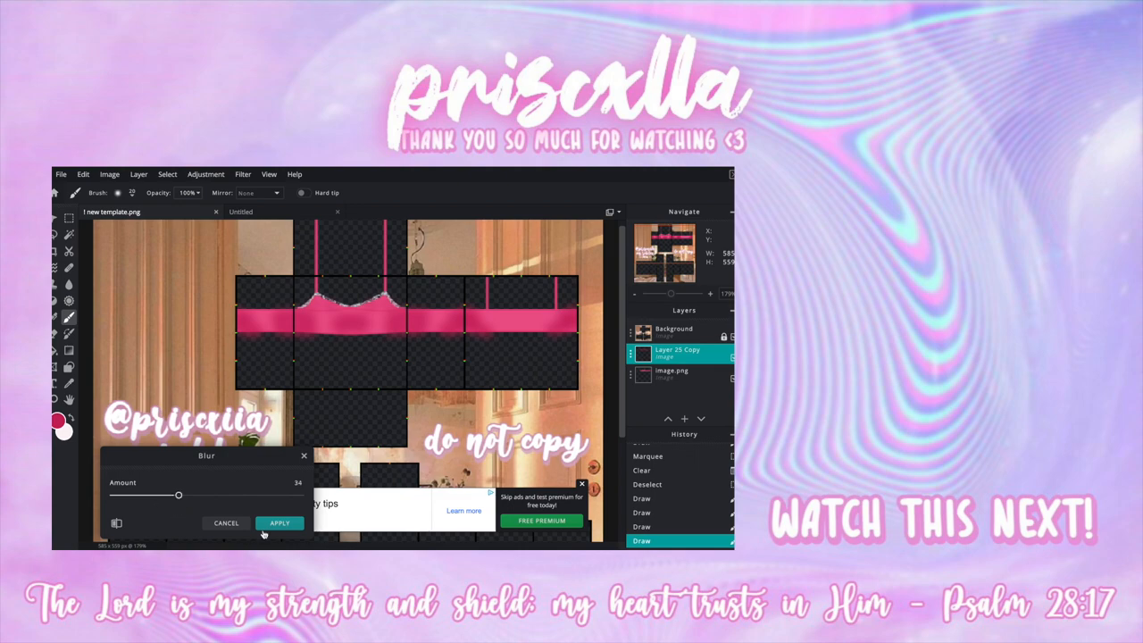
{"action": "left_click", "coordinate": [280, 522]}
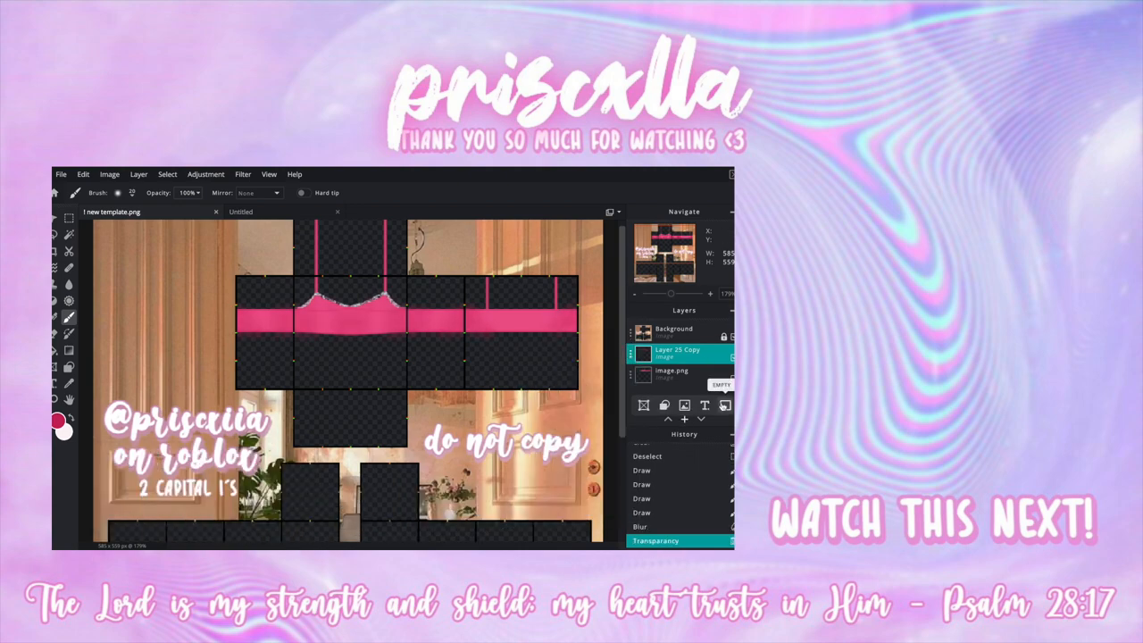